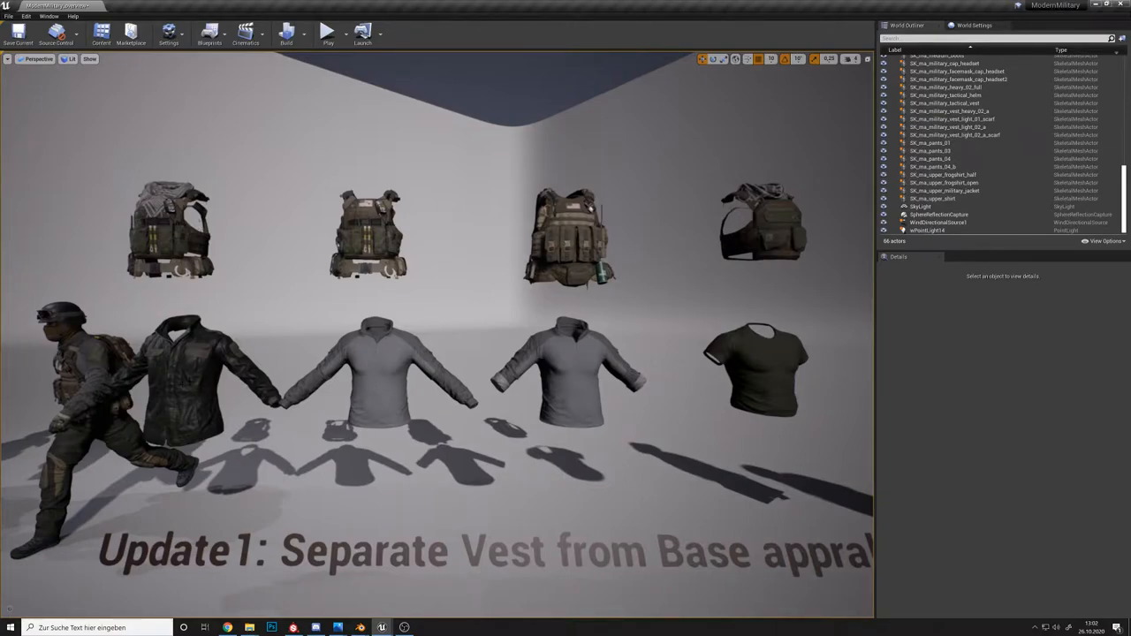
- Select the grey long-sleeve shirt actor so its details appear in the Details panel
left_click(940, 155)
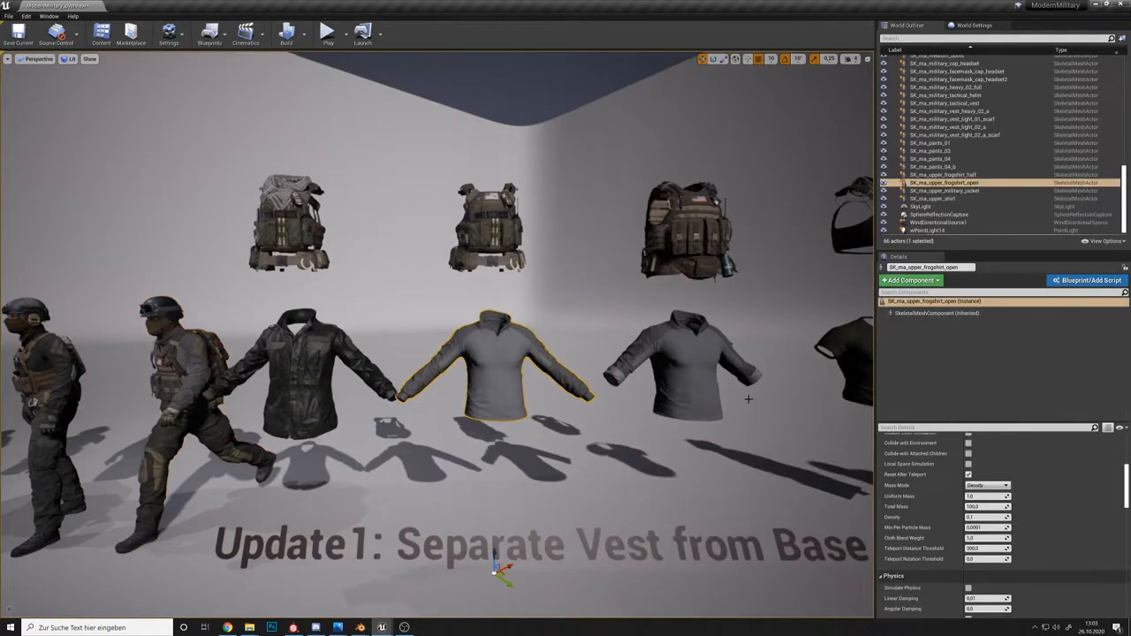
- Open the shirt's Element 0 tint material instance to view its colour parameters and preview sphere
scroll("down", 3)
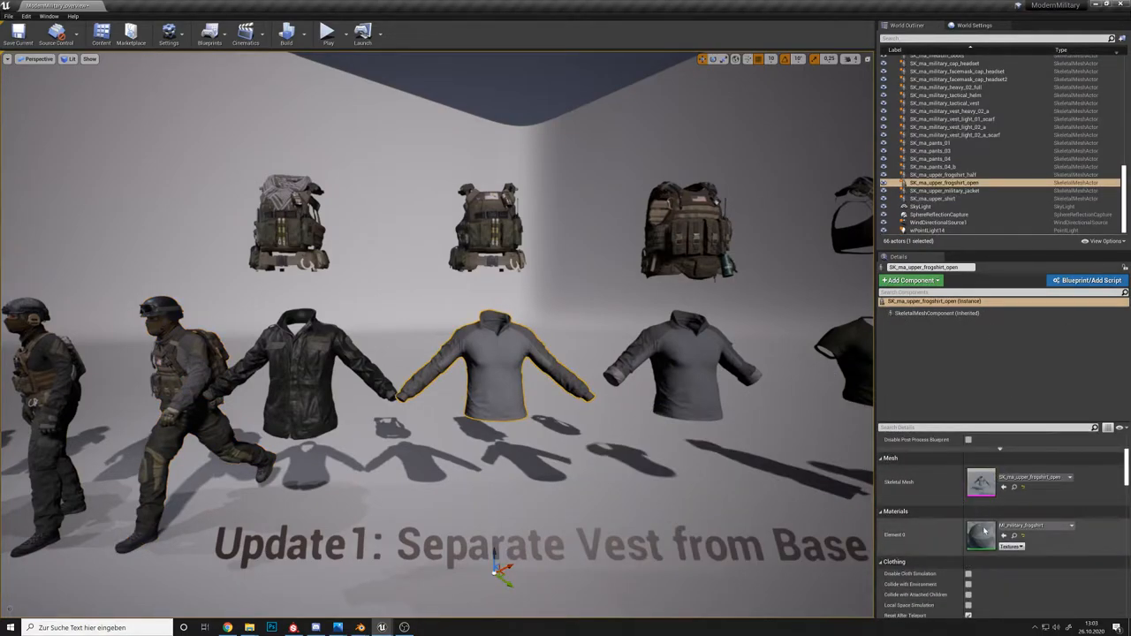
double_click(981, 534)
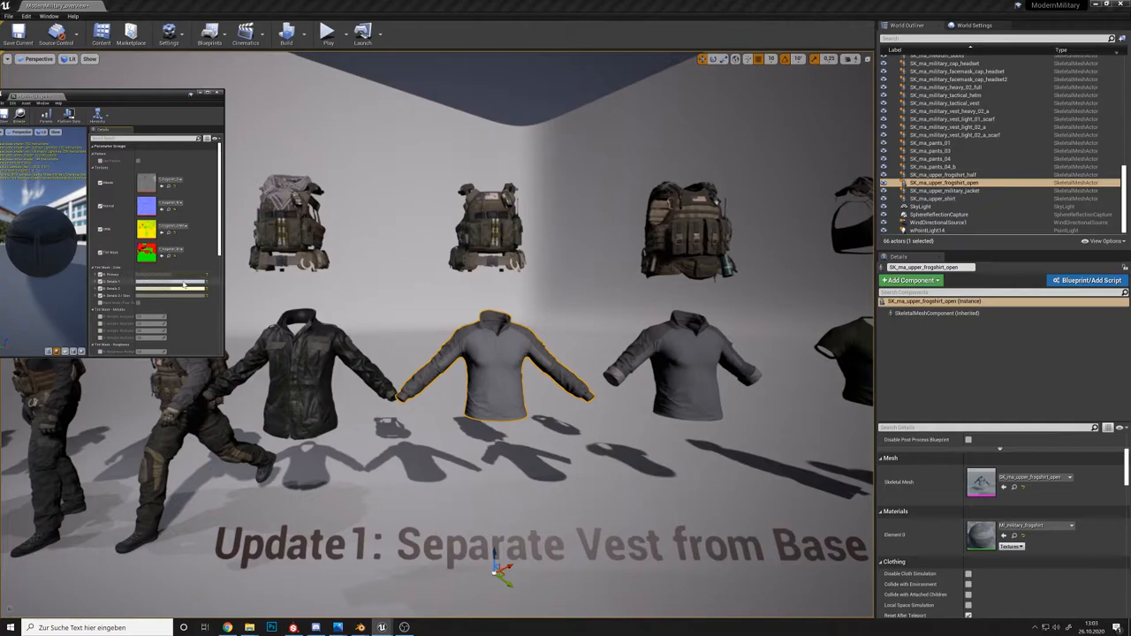
left_click(145, 228)
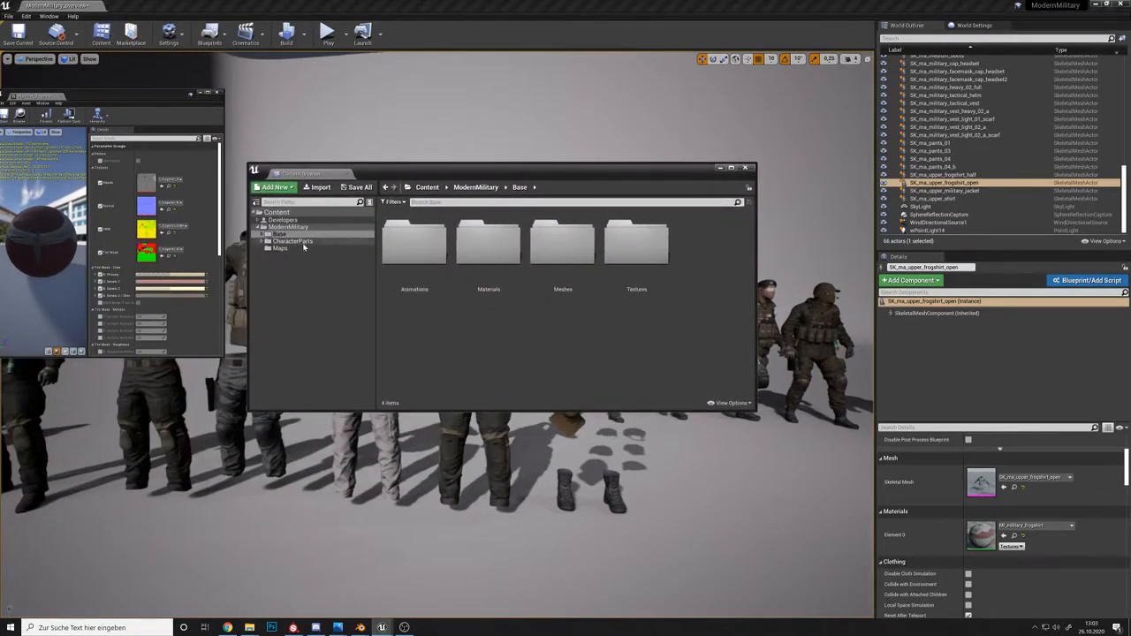
- Filter the CharacterParts folder by 'SK' to list its skeletal mesh assets
left_click(292, 240)
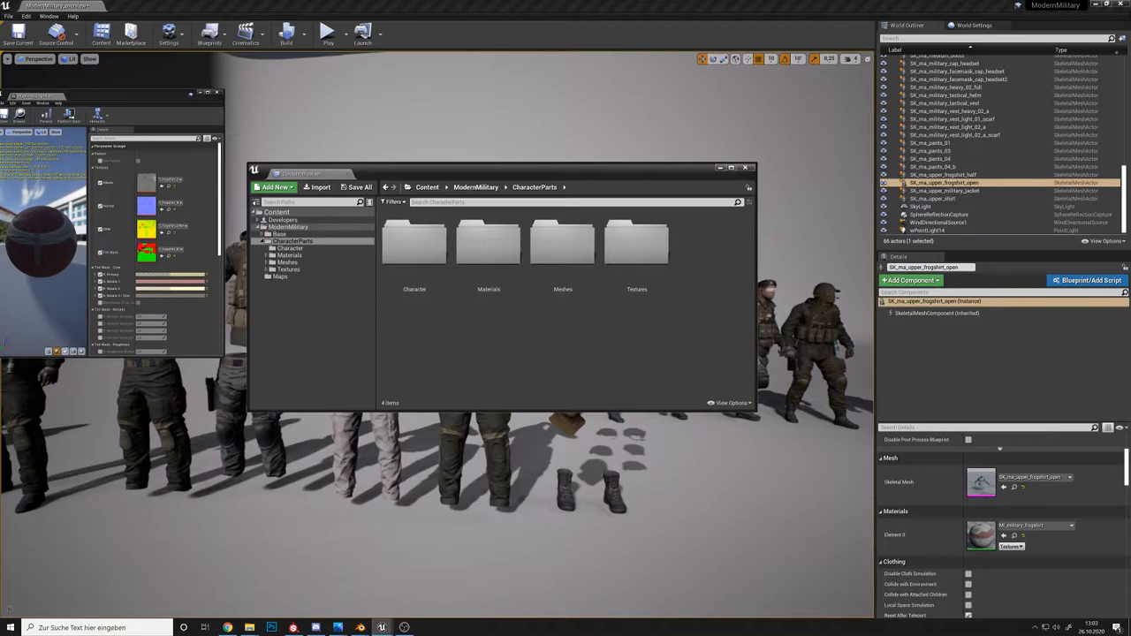
type("SK_")
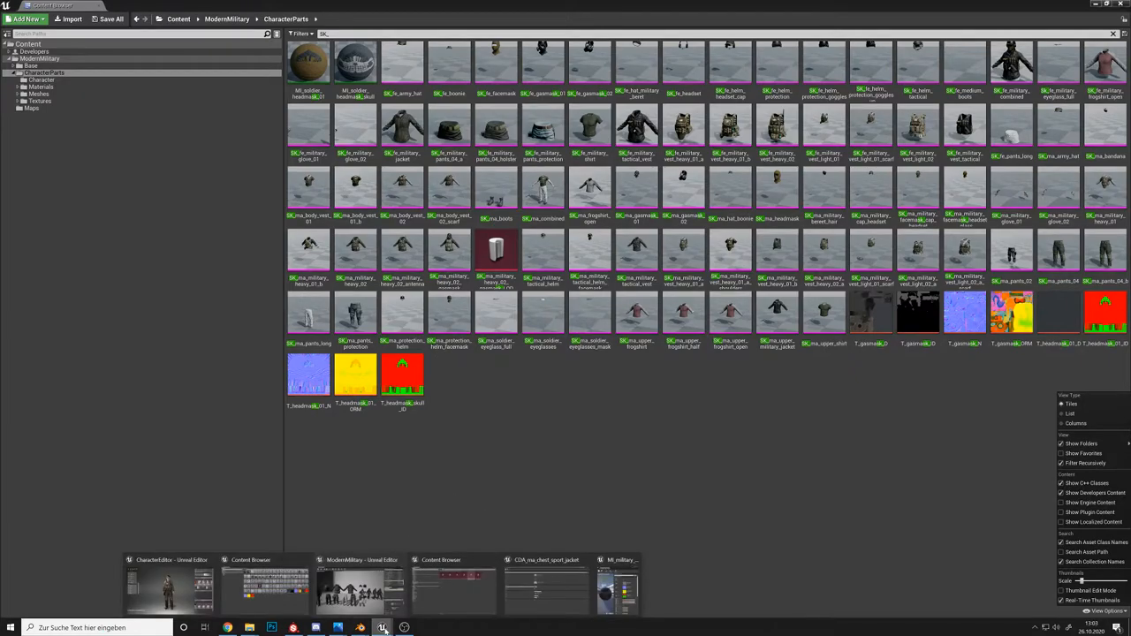
left_click(168, 584)
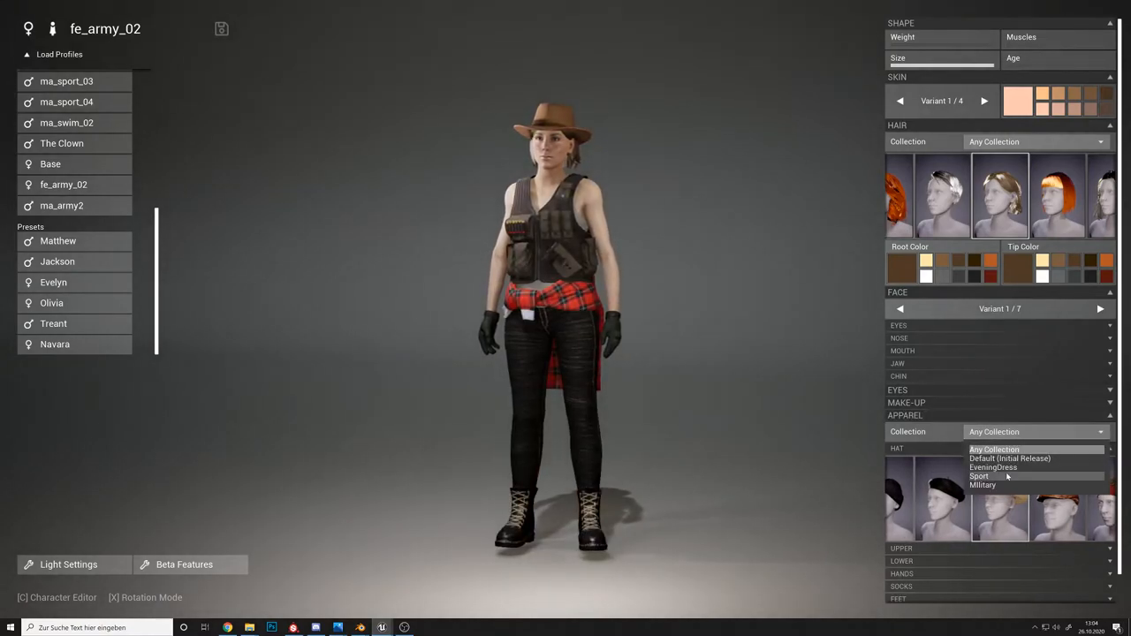
- Dress the woman from the Military collection, then switch to a male body in default casual clothes
left_click(983, 485)
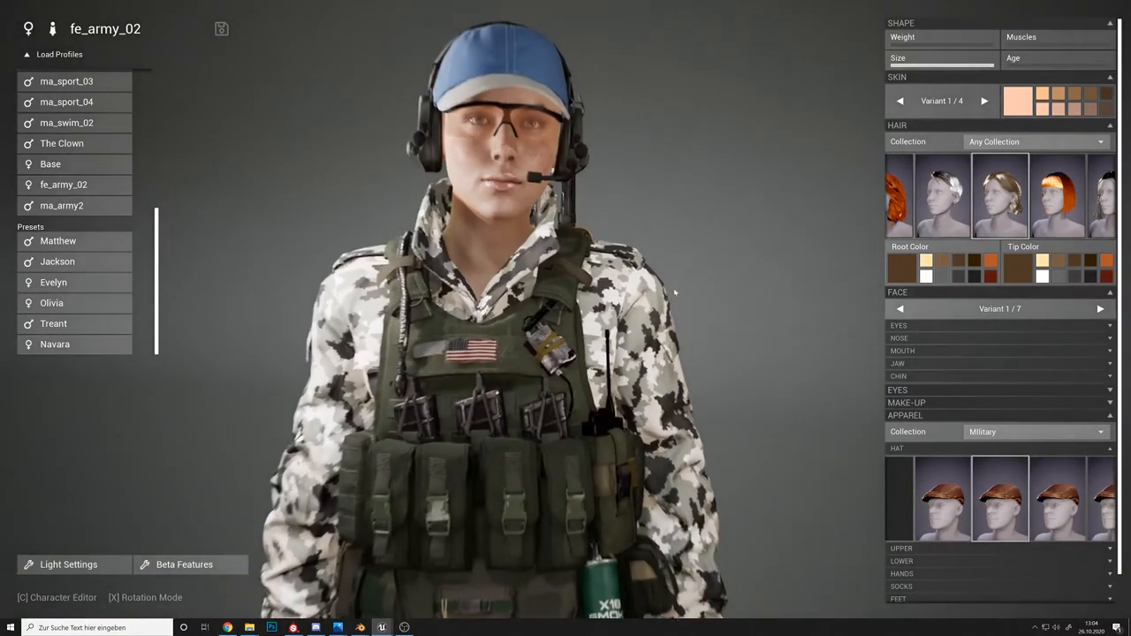
left_click(1000, 499)
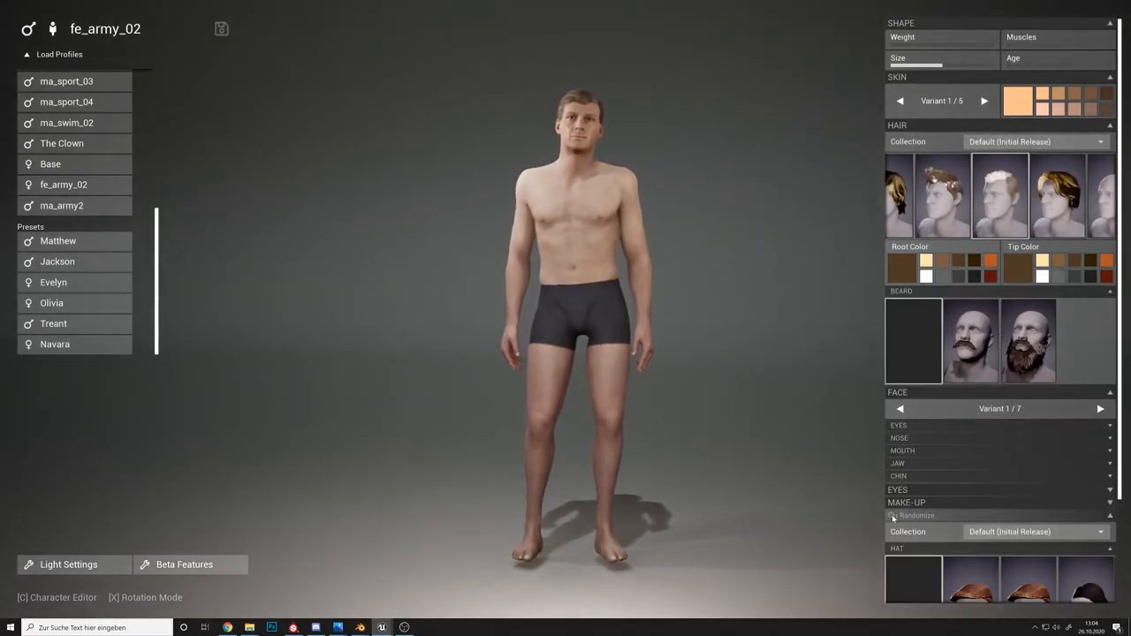
left_click(1099, 531)
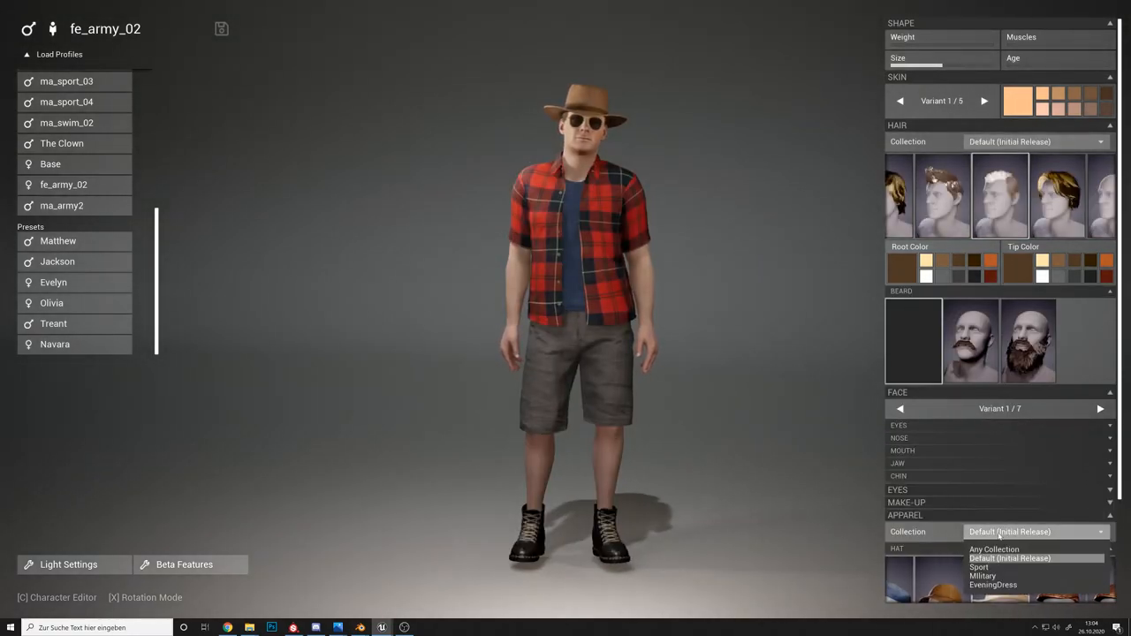
- Restrict the male's apparel to Military and randomize through several soldier outfits
left_click(983, 577)
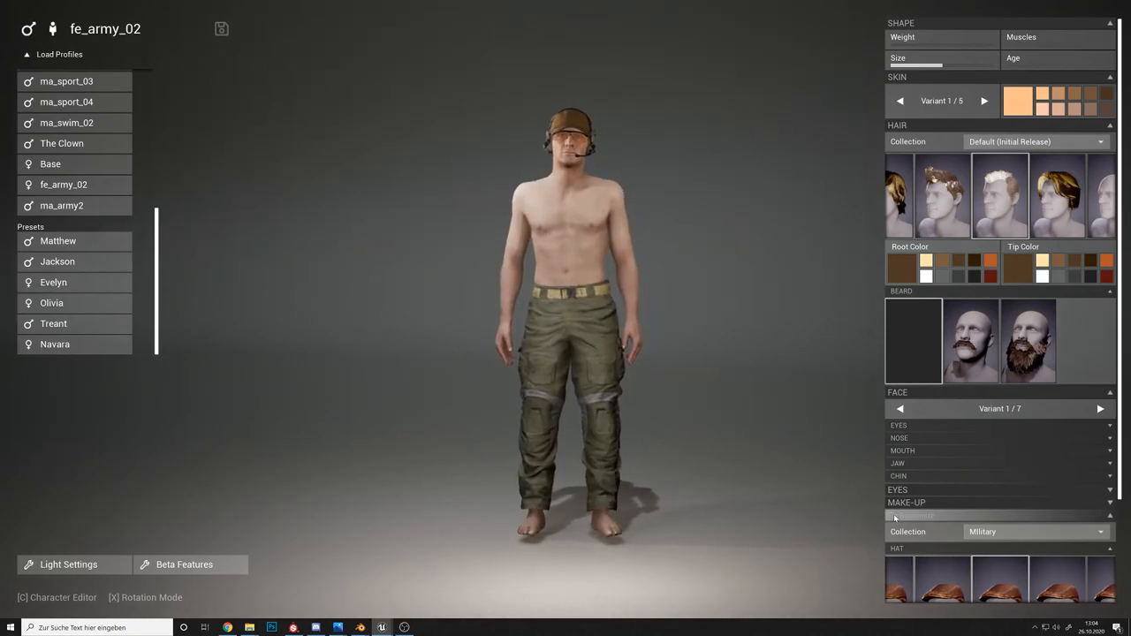
left_click(920, 516)
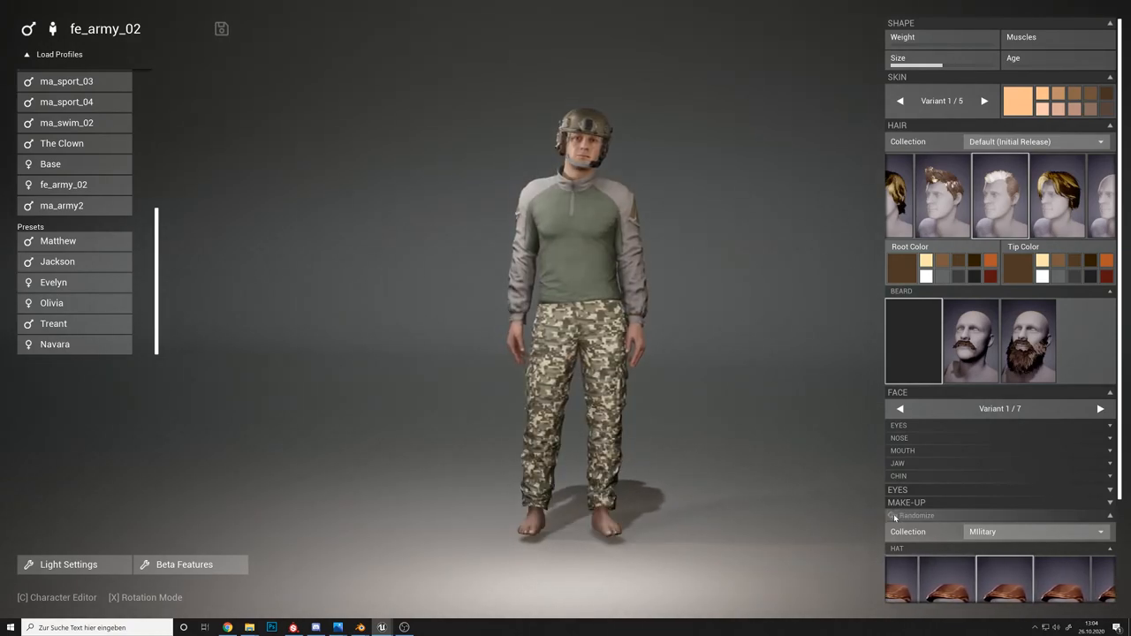
left_click(916, 516)
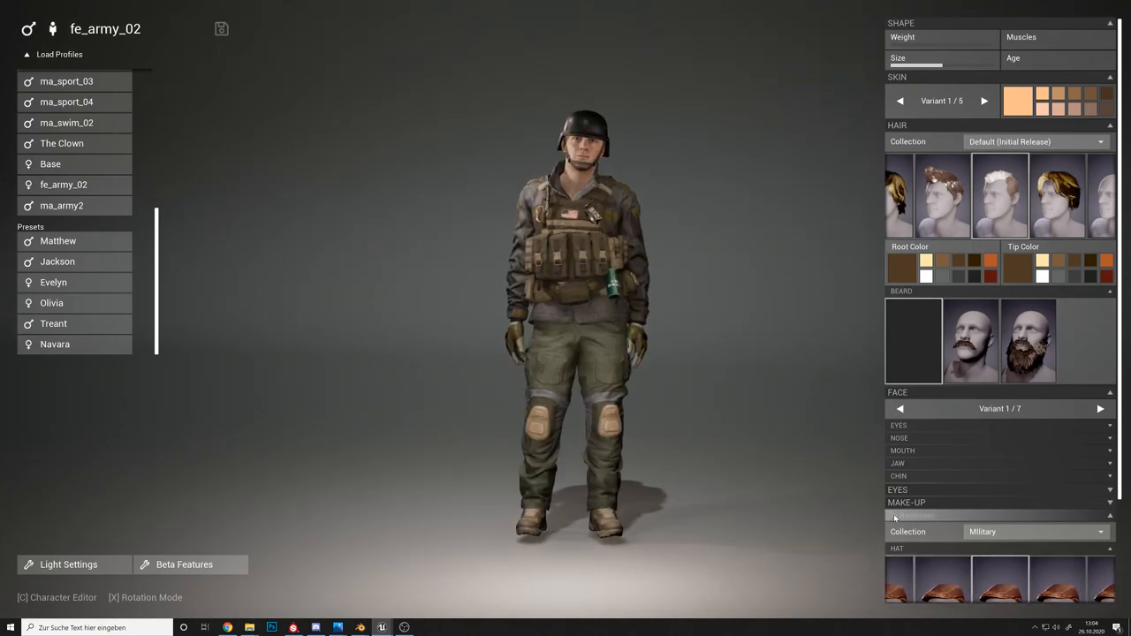
left_click(916, 516)
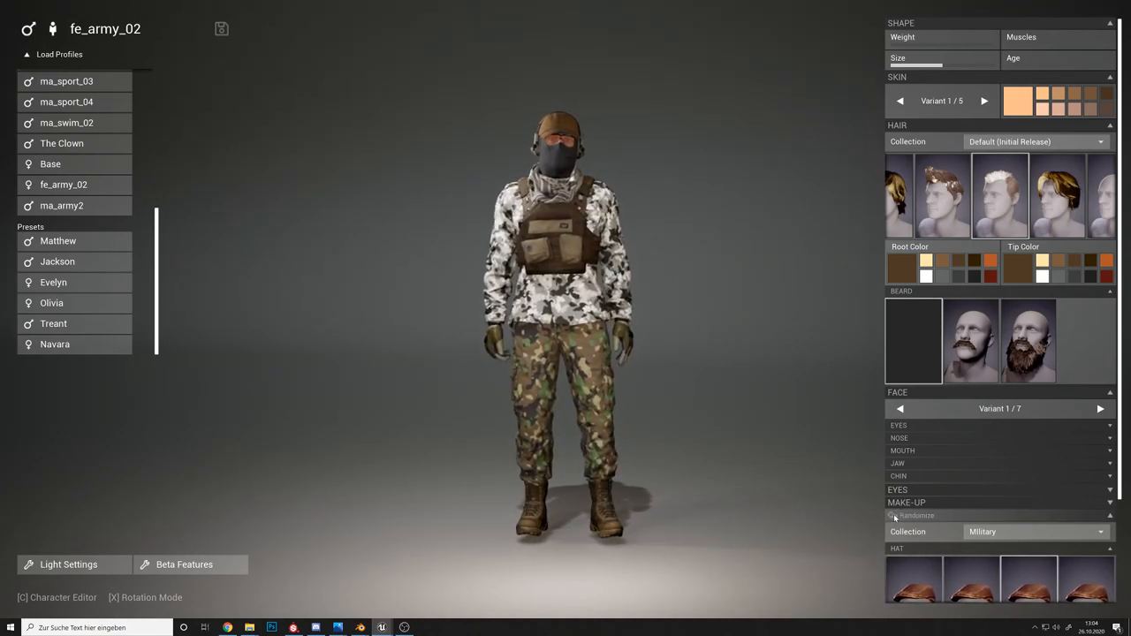